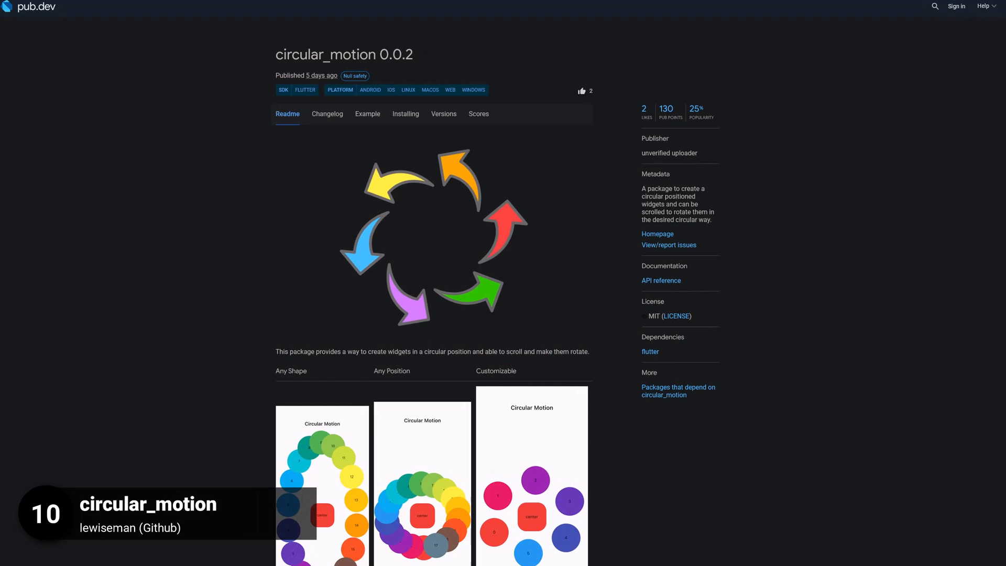
scroll(down, 3)
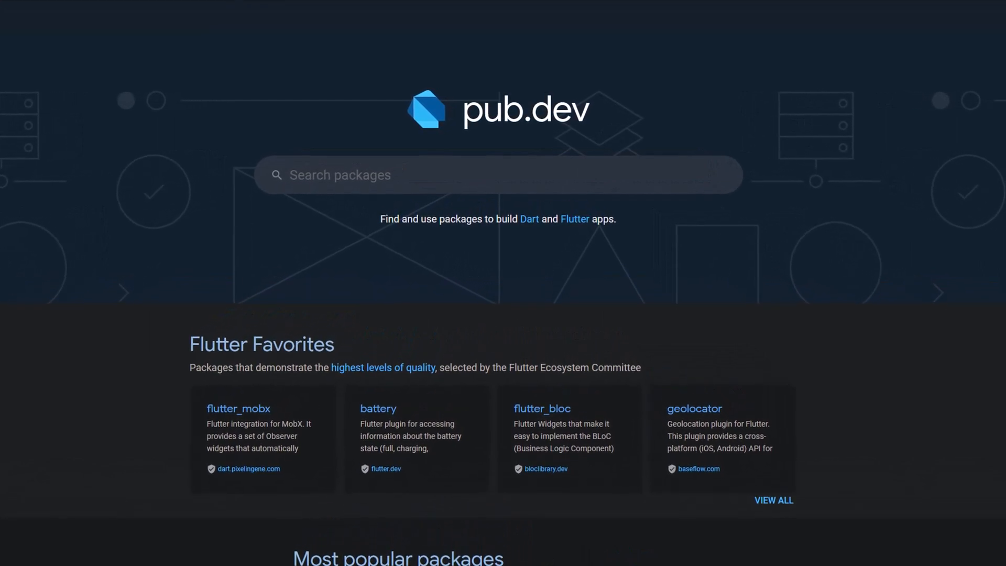
scroll(down, 3)
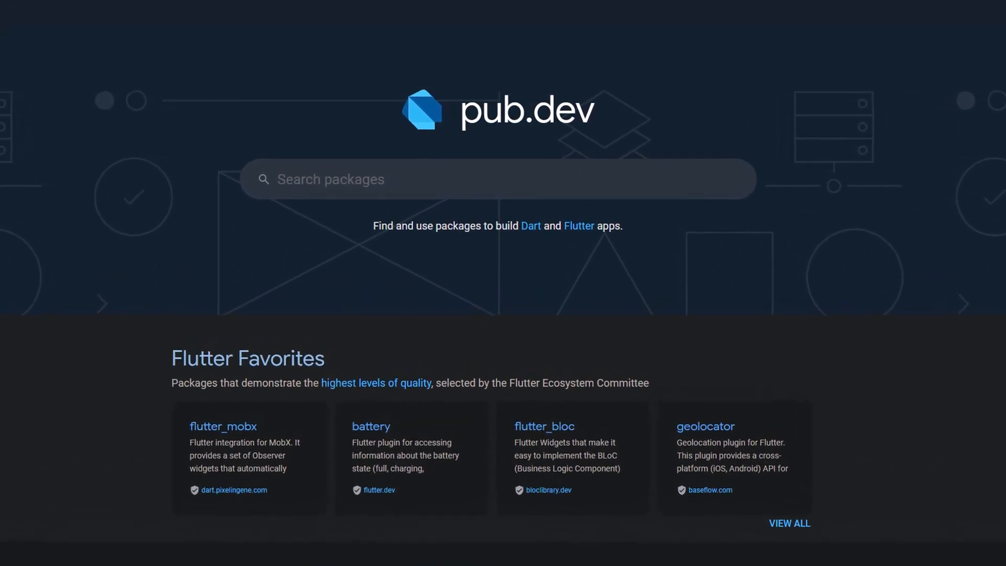